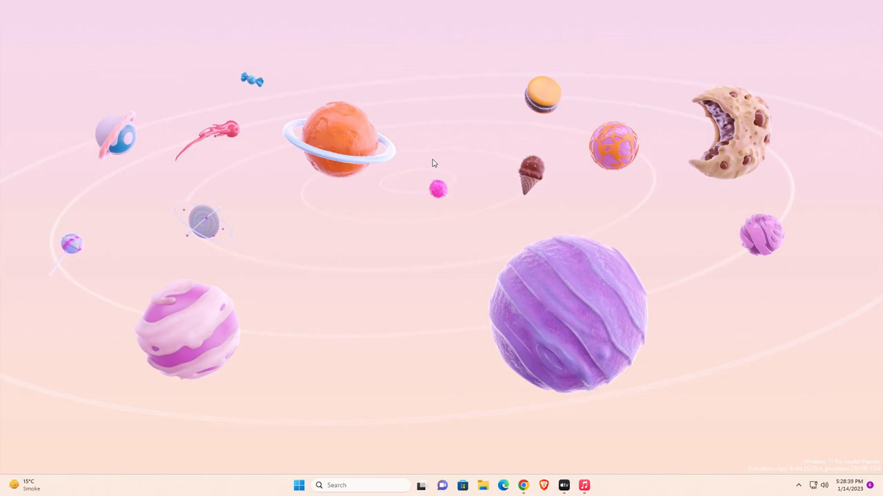
pyautogui.moveTo(467, 342)
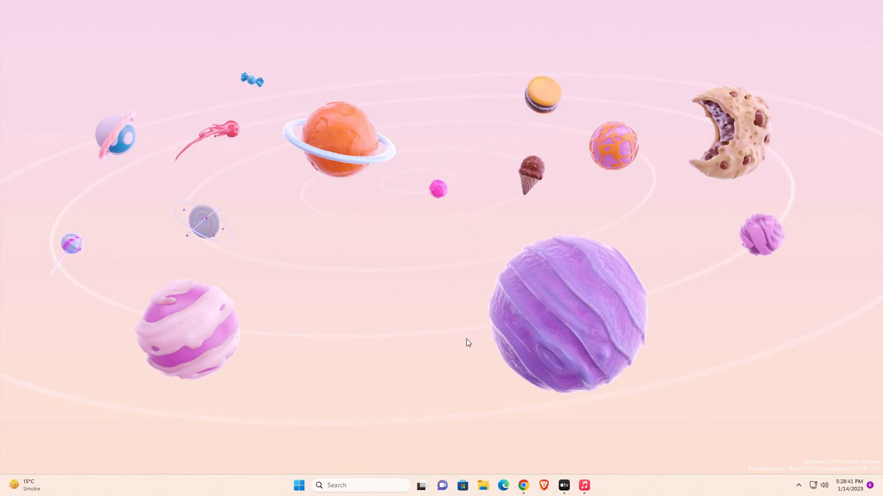
pyautogui.moveTo(477, 454)
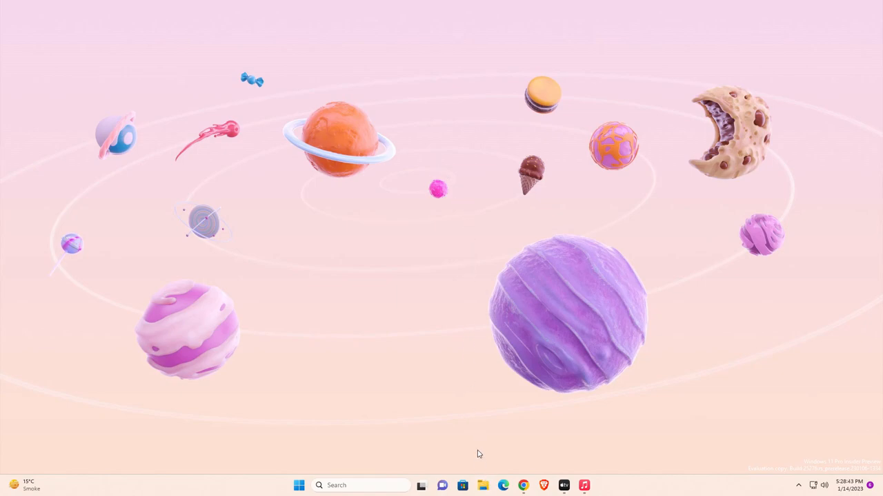
# Step: View details for the new-years-day-2016 image and System32, expanding System32's full activity history
pyautogui.click(481, 485)
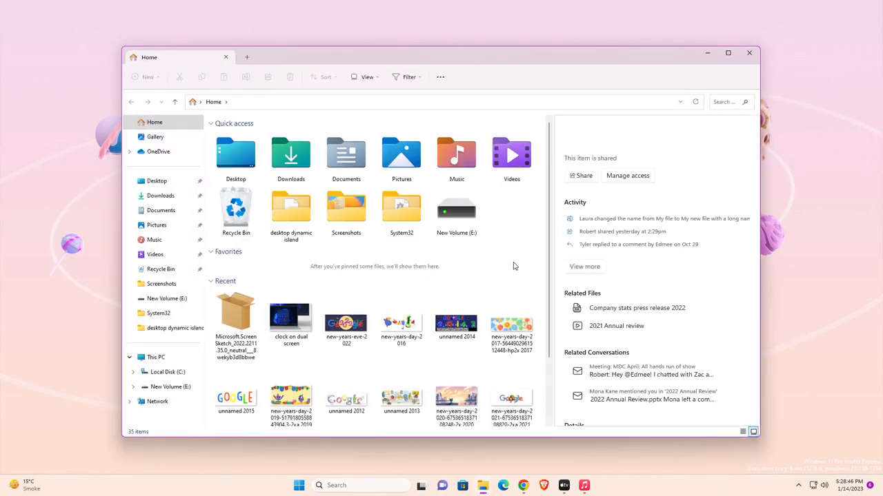
pyautogui.click(345, 320)
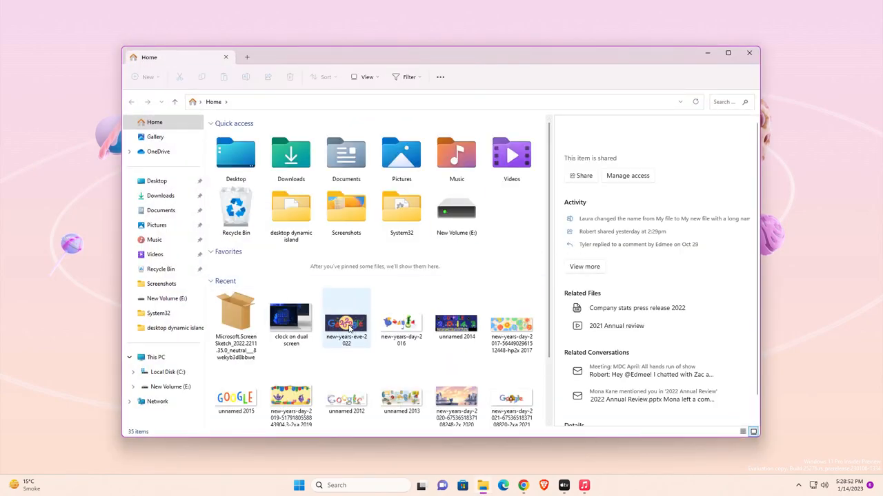
pyautogui.click(400, 315)
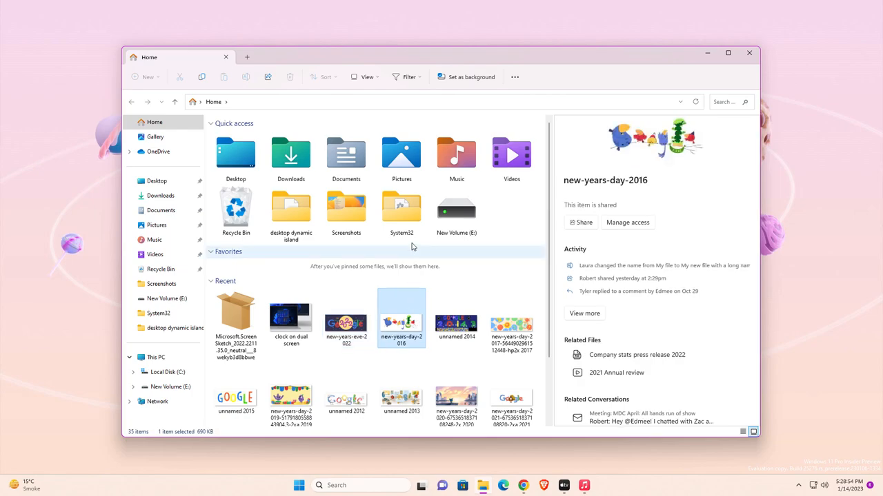
pyautogui.click(400, 209)
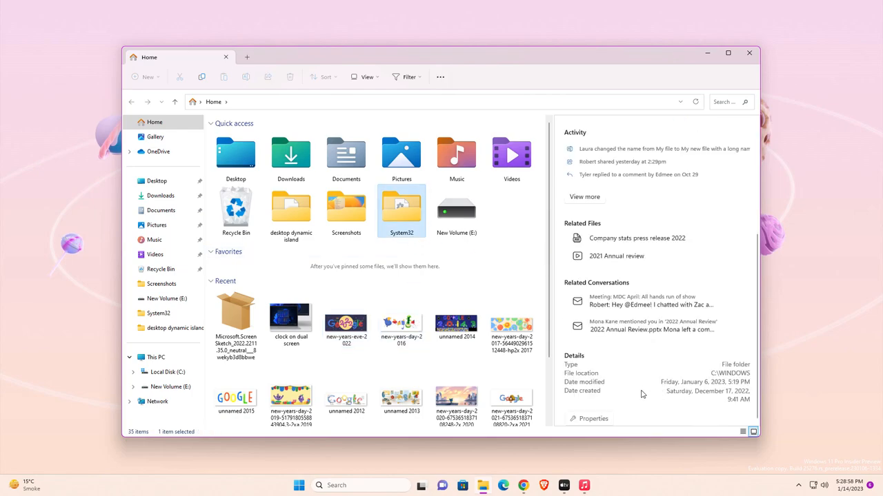
pyautogui.click(400, 210)
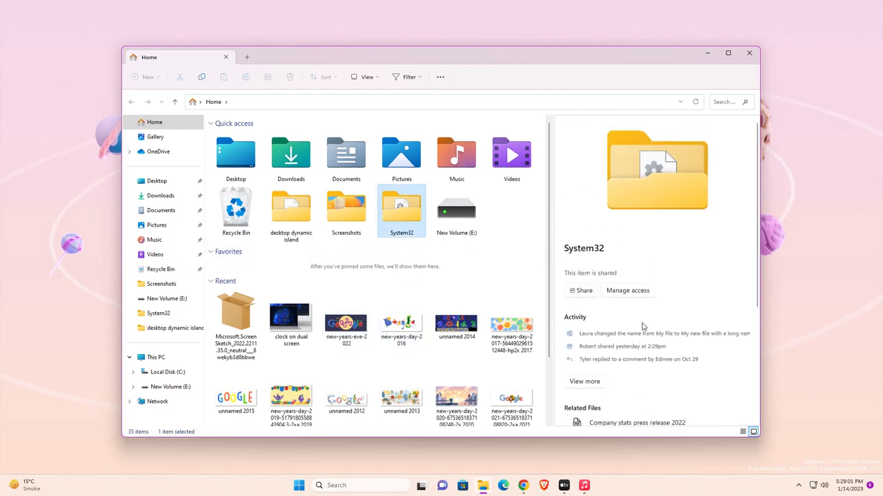
pyautogui.click(585, 381)
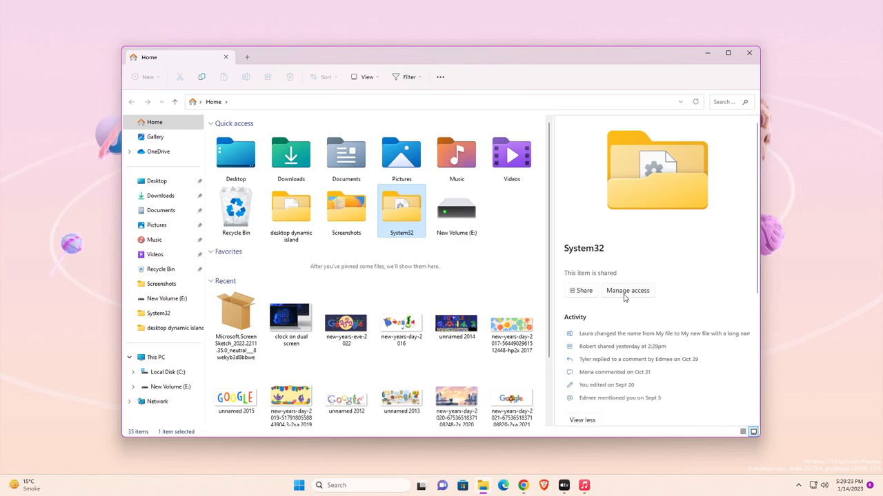
pyautogui.moveTo(179, 145)
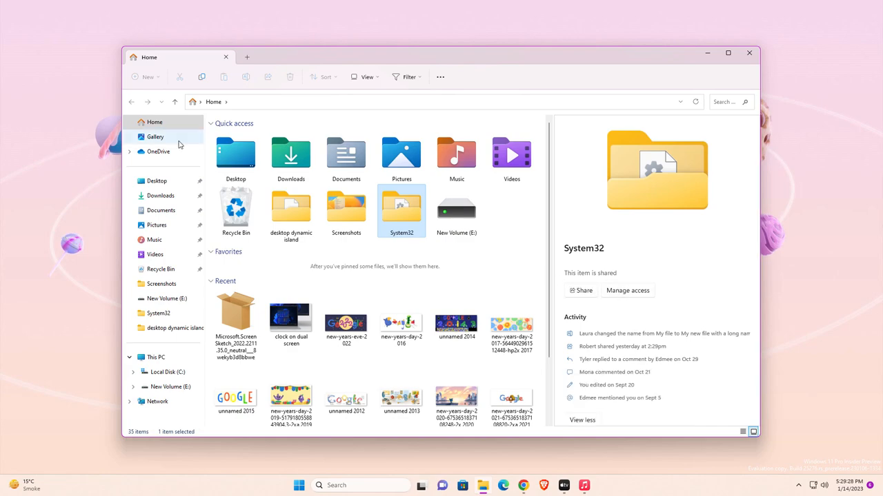
# Step: Switch File Explorer to the Gallery view from the navigation pane
pyautogui.click(155, 136)
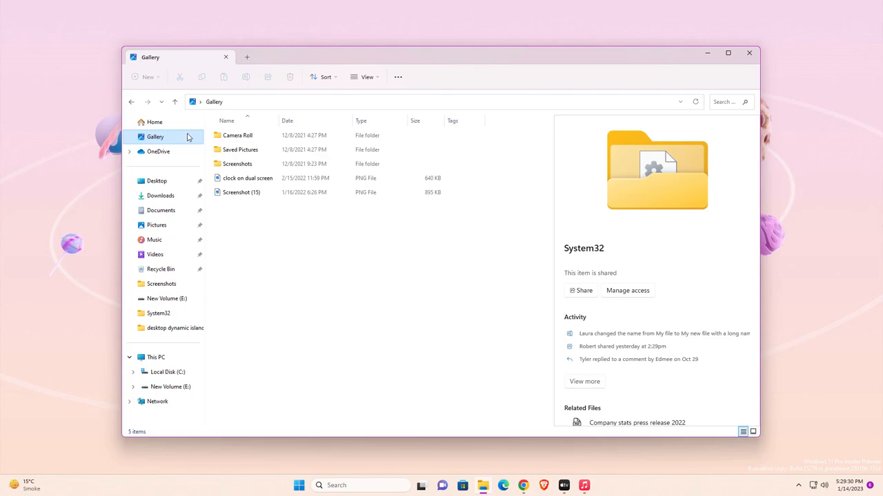
pyautogui.click(241, 193)
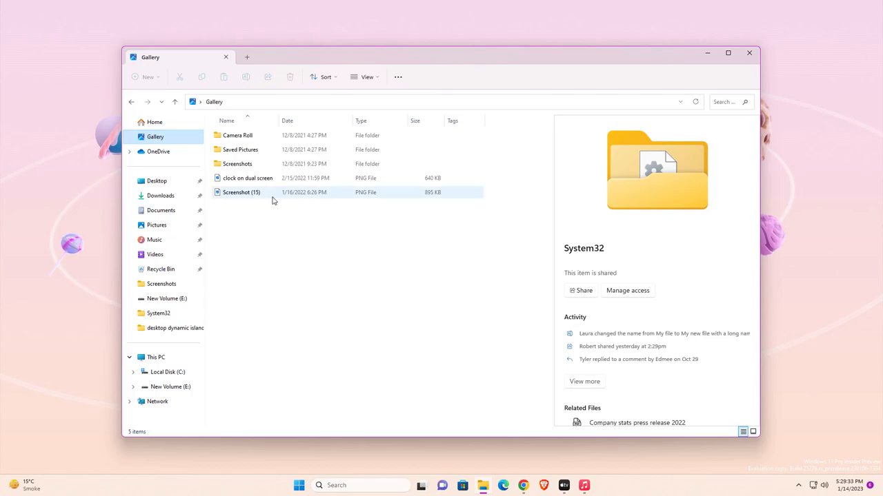
pyautogui.click(240, 192)
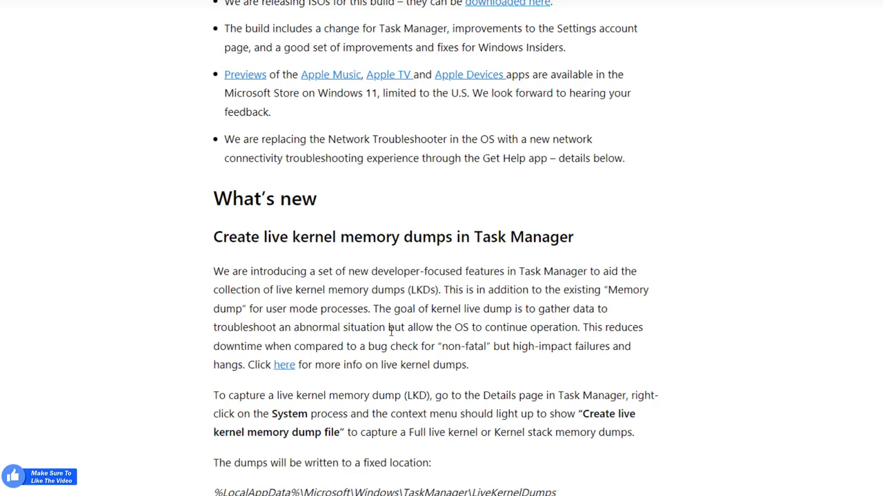
pyautogui.moveTo(425, 328)
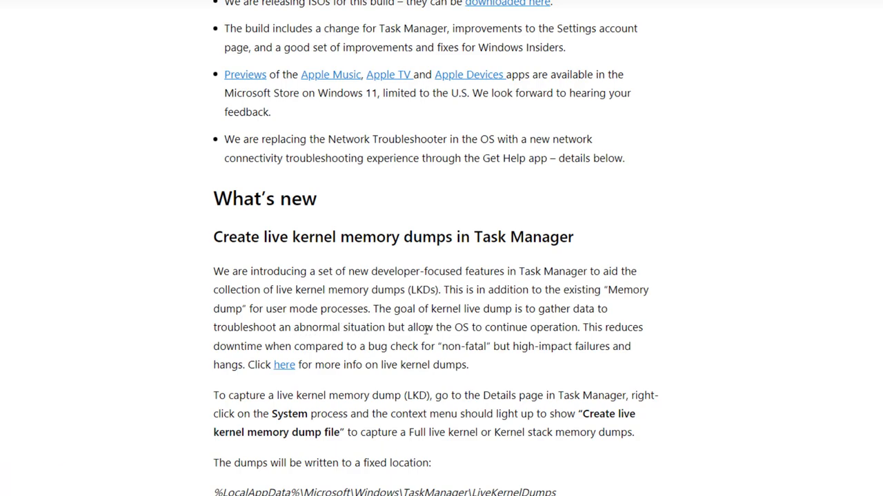
# Step: Scroll the blog post to the What's new section on Task Manager live kernel memory dumps
pyautogui.scroll(-3)
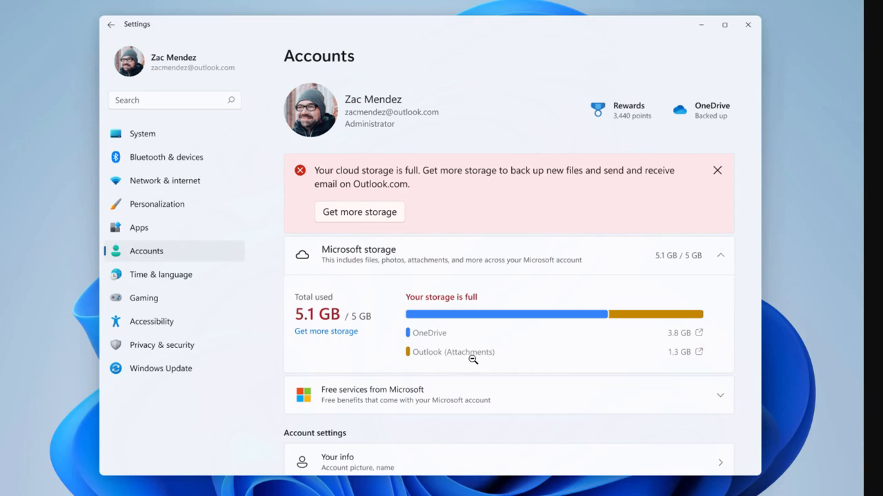
pyautogui.moveTo(452, 333)
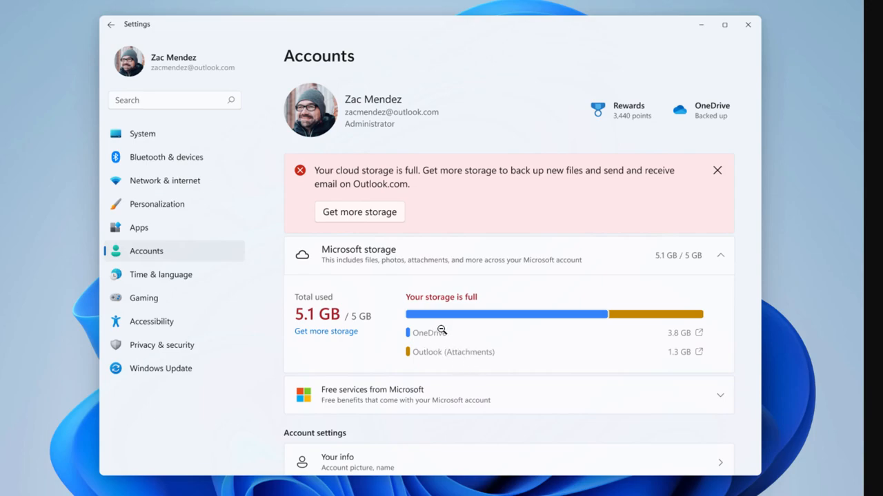
pyautogui.moveTo(424, 298)
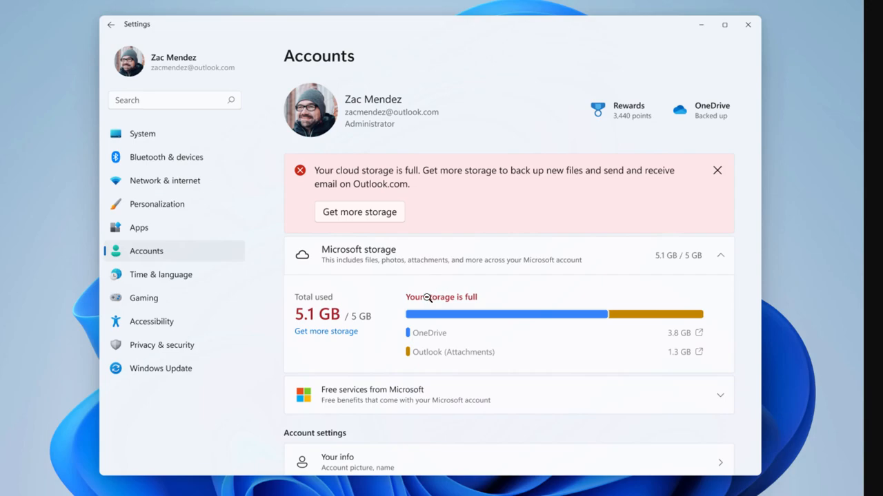
pyautogui.moveTo(455, 335)
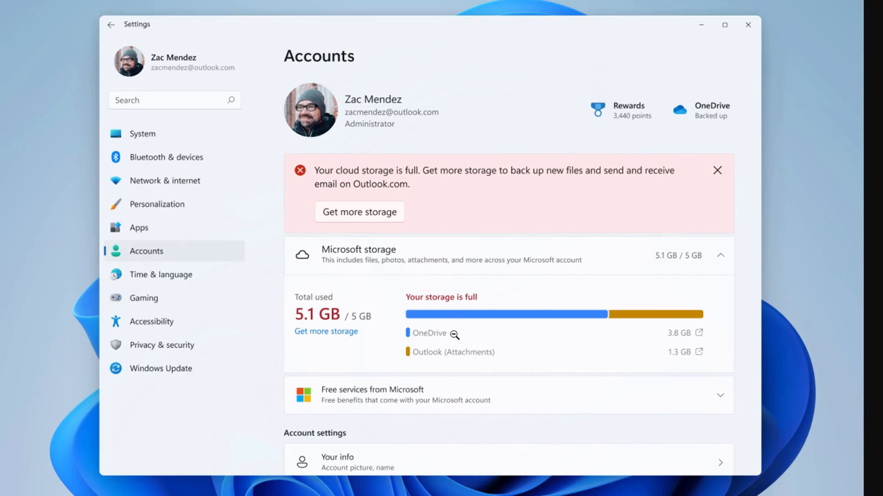
pyautogui.moveTo(432, 339)
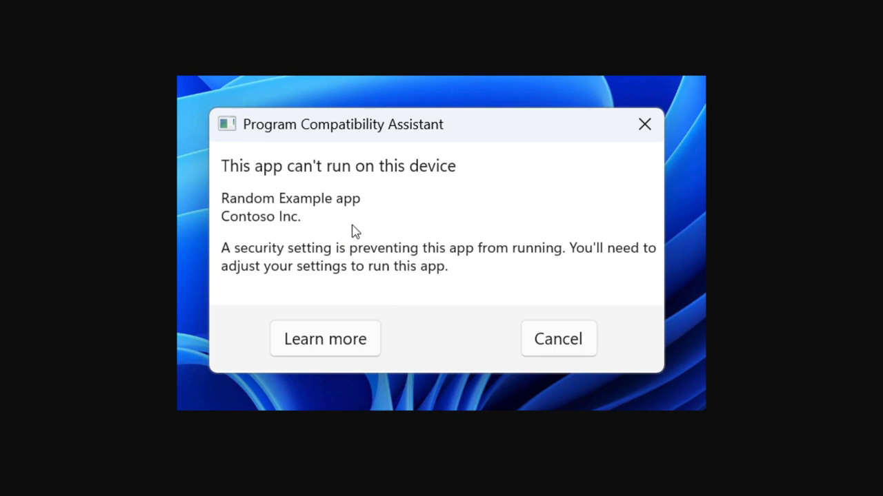
pyautogui.moveTo(338, 218)
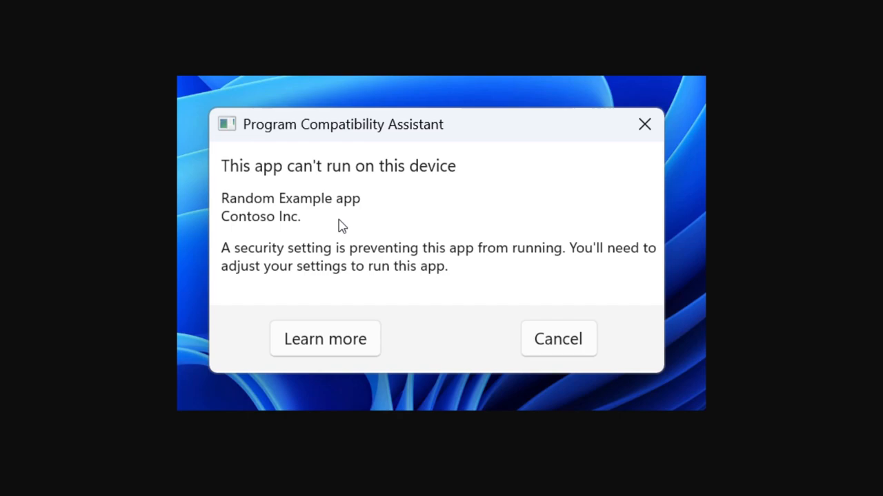
pyautogui.moveTo(355, 234)
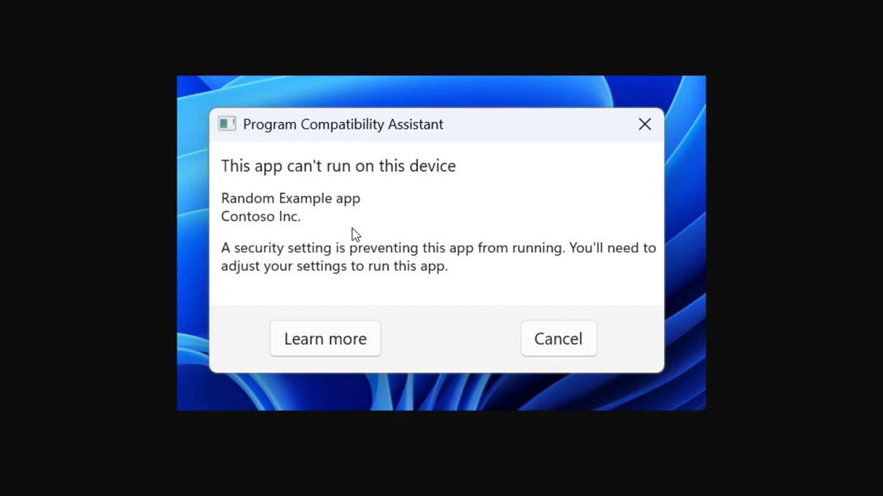
pyautogui.moveTo(380, 270)
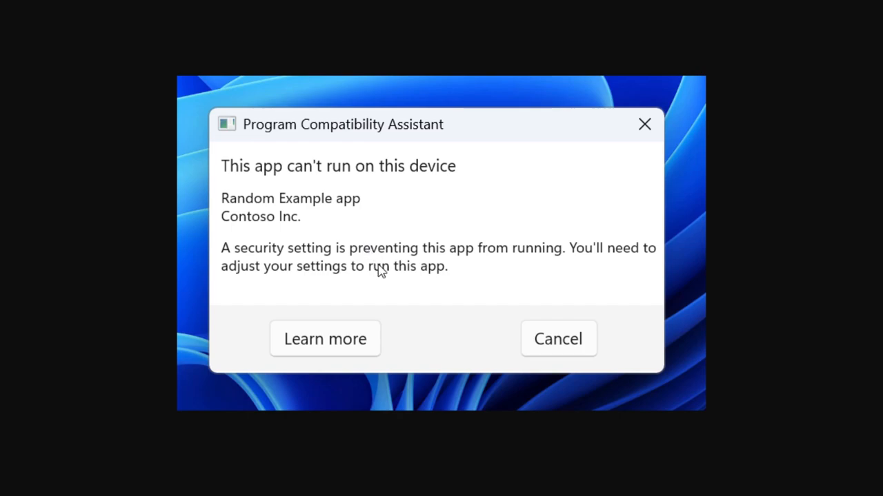
pyautogui.moveTo(345, 263)
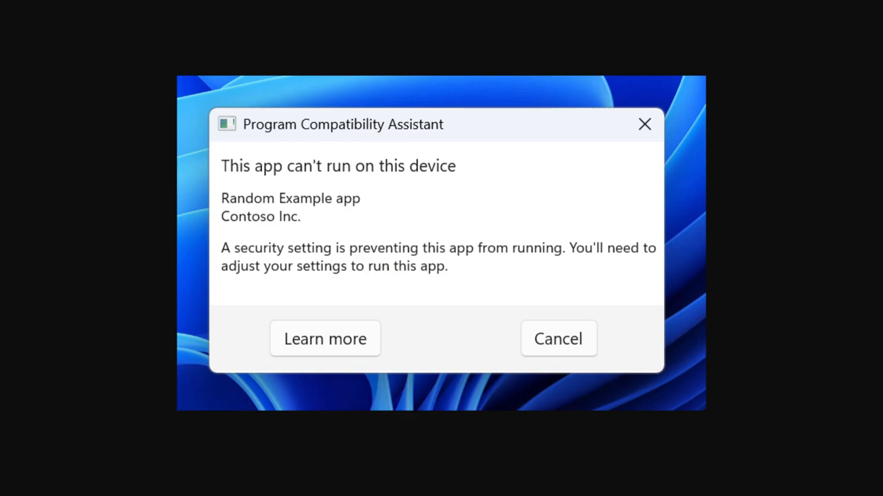
# Step: Cancel the warning that Random Example app can't run on this device
pyautogui.click(558, 339)
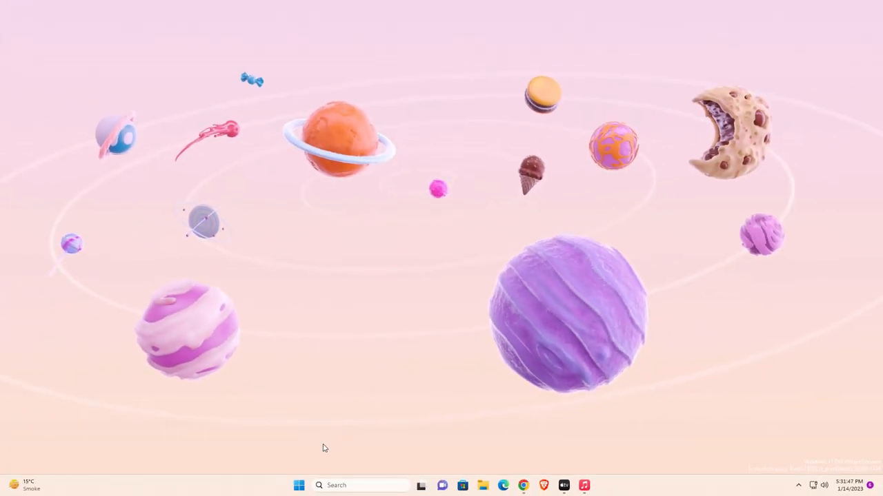
# Step: Bring up the Start menu and enter 'sdsad' into its search
pyautogui.click(298, 486)
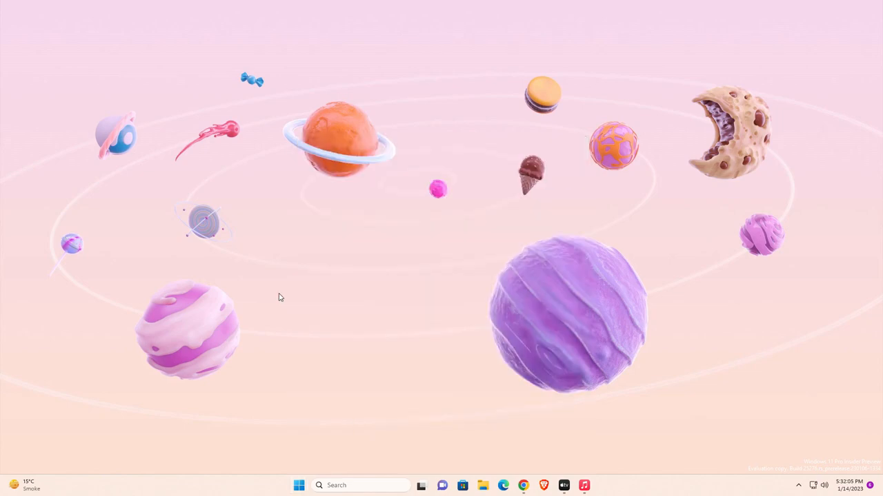
pyautogui.write('sdsad')
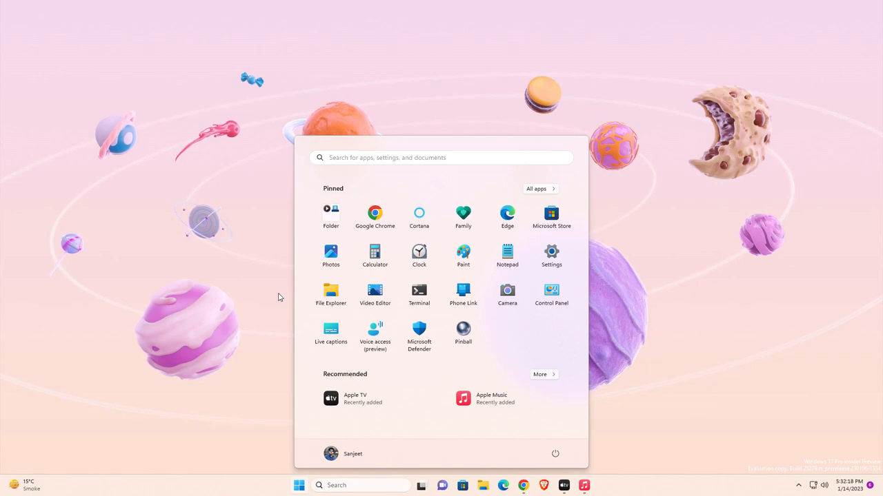
# Step: In Taskbar settings, switch search from box to icon and label, then icon only
pyautogui.click(298, 486)
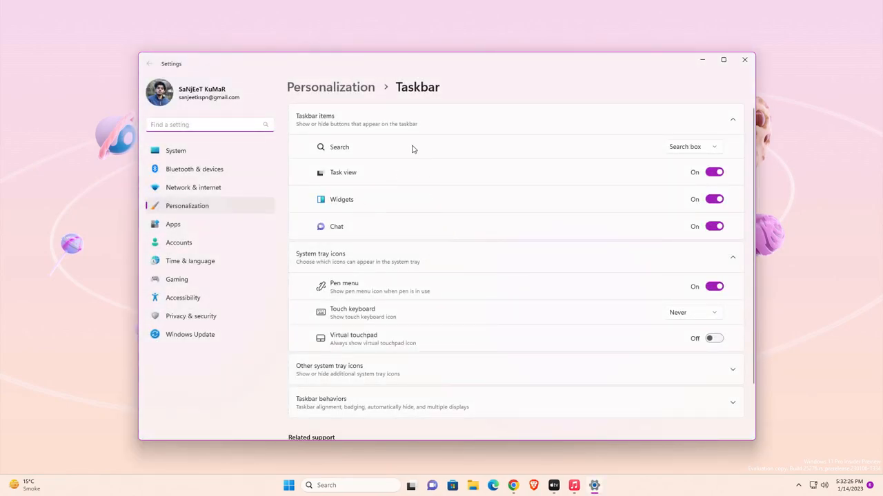
pyautogui.click(692, 146)
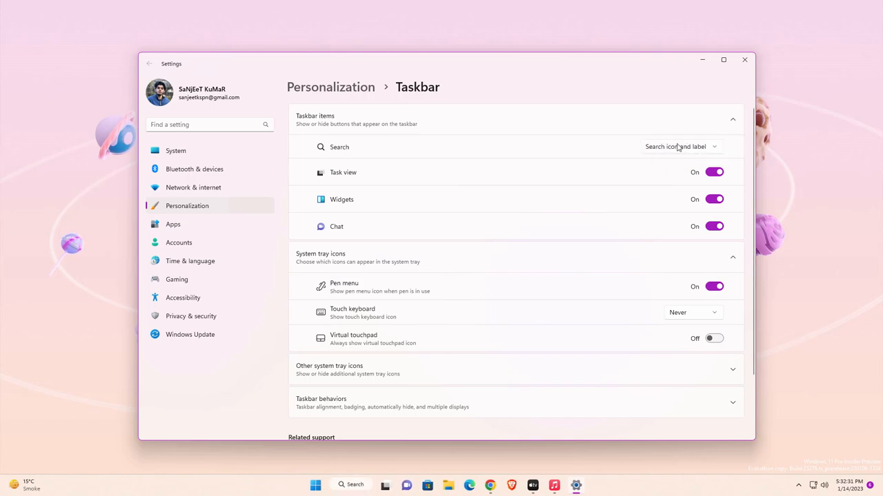
pyautogui.click(681, 146)
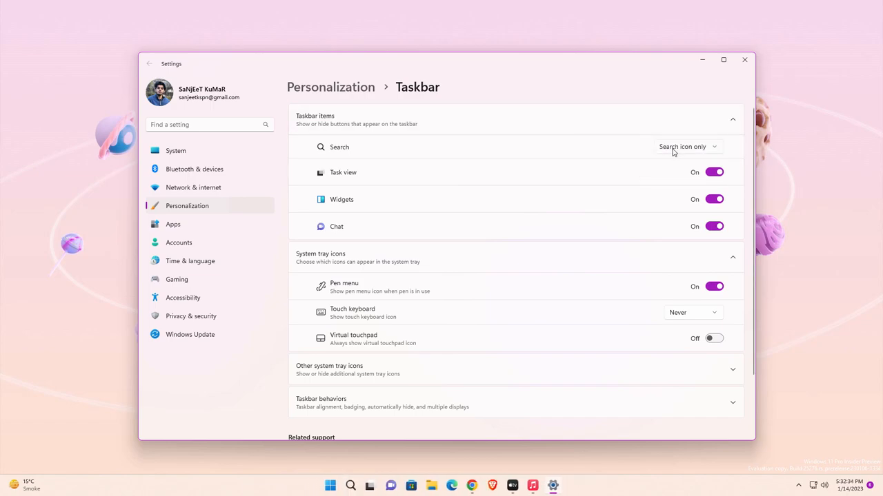
pyautogui.click(686, 147)
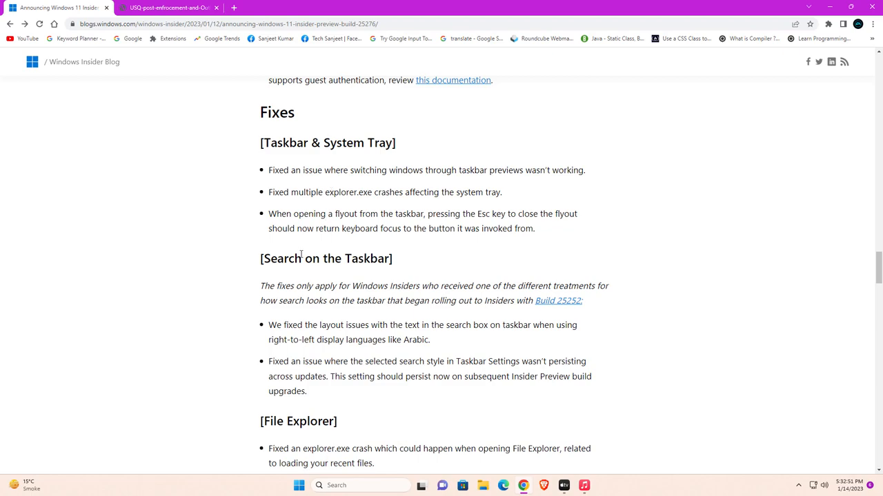
# Step: Scroll the build post down to the Fixes > Search on the Taskbar section
pyautogui.scroll(-3)
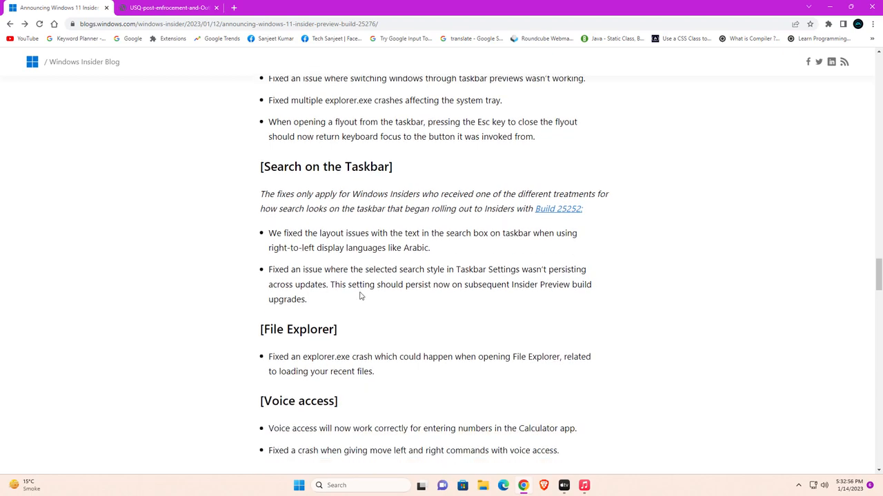
pyautogui.scroll(-3)
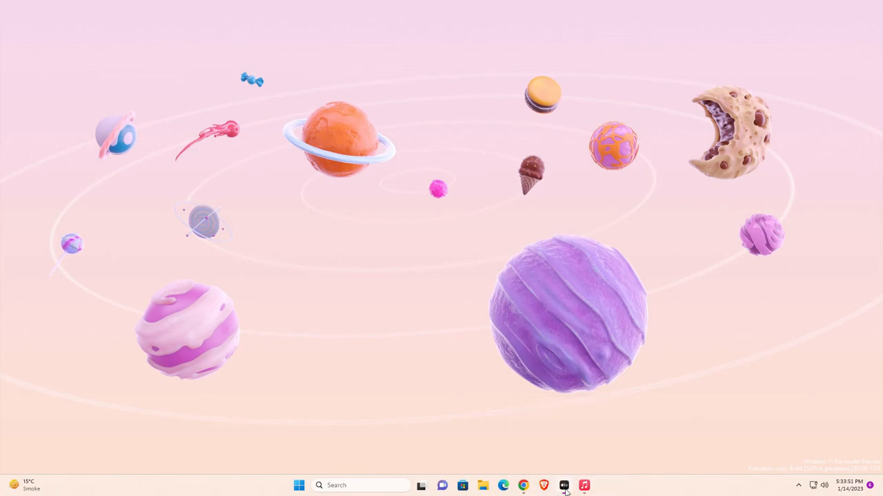
# Step: Launch Apple Music, view its Radio stations page, then launch Apple TV
pyautogui.click(583, 485)
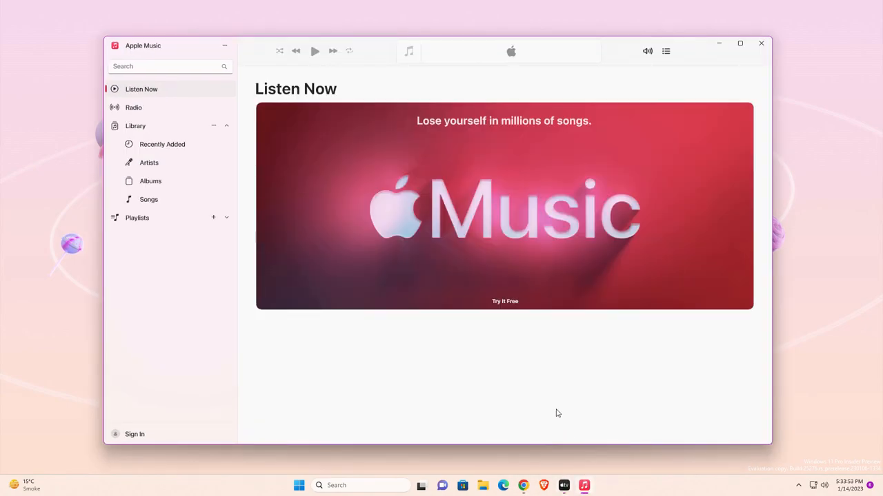
pyautogui.moveTo(193, 113)
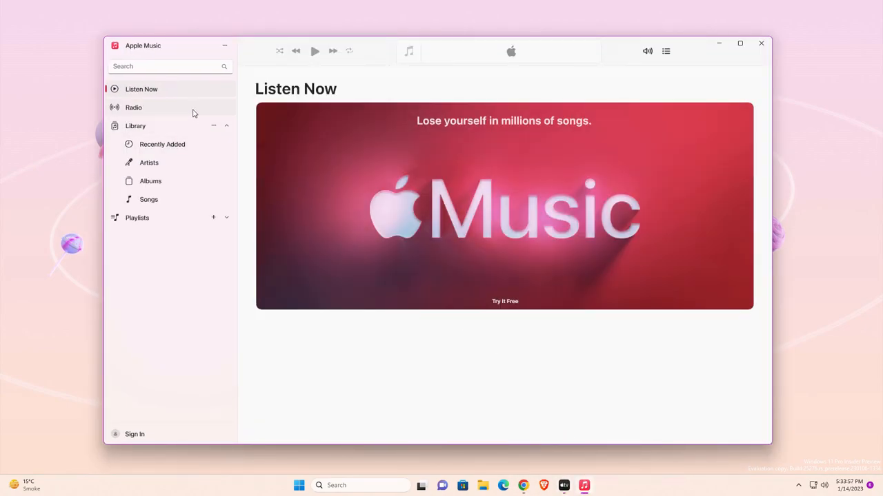
pyautogui.click(133, 107)
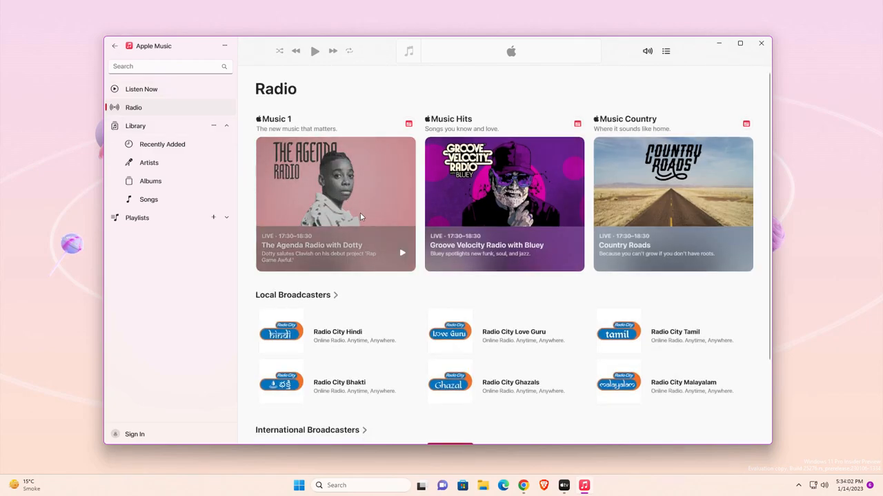
pyautogui.click(135, 434)
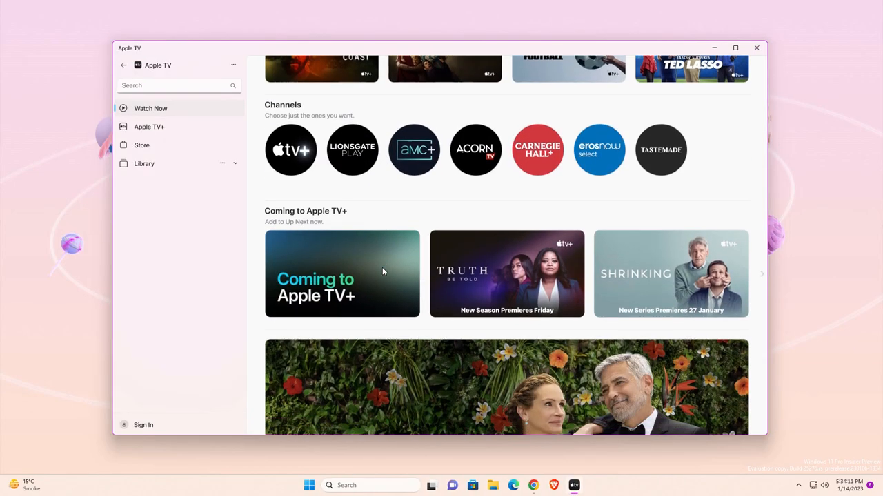
# Step: Browse the Watch Now shelves and Apple TV+ catalogue, then close Apple TV
pyautogui.scroll(-3)
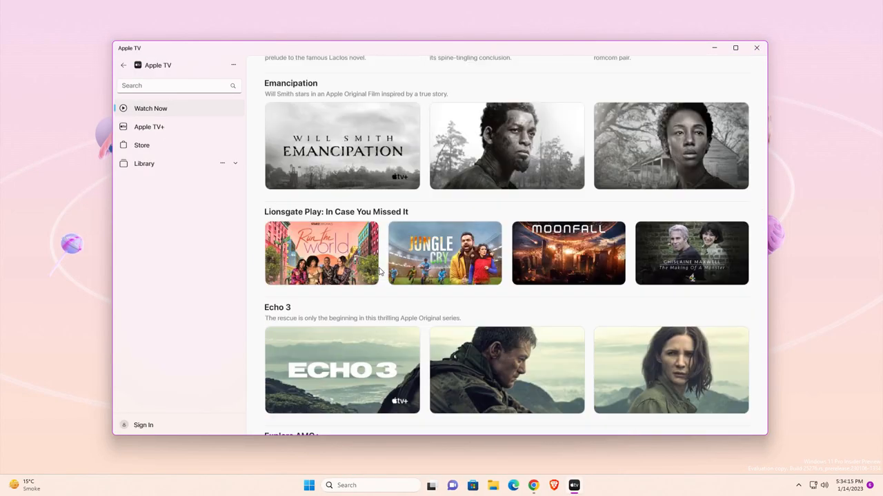
pyautogui.scroll(-3)
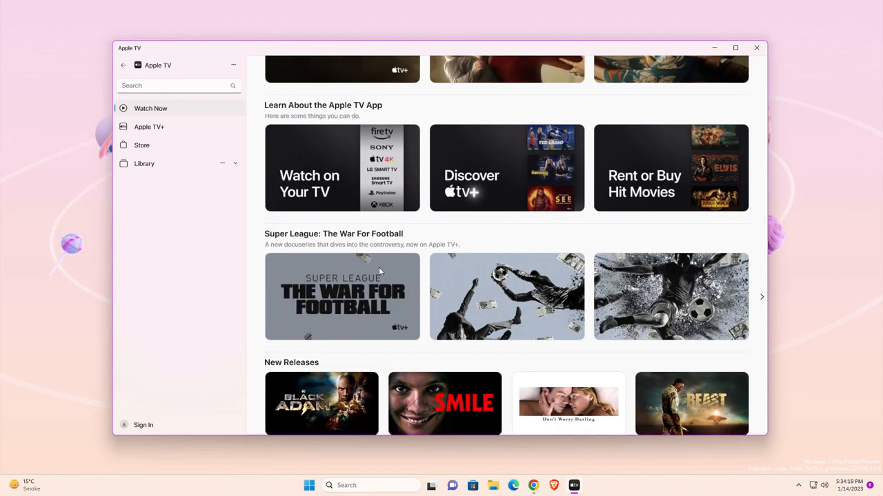
pyautogui.moveTo(470, 284)
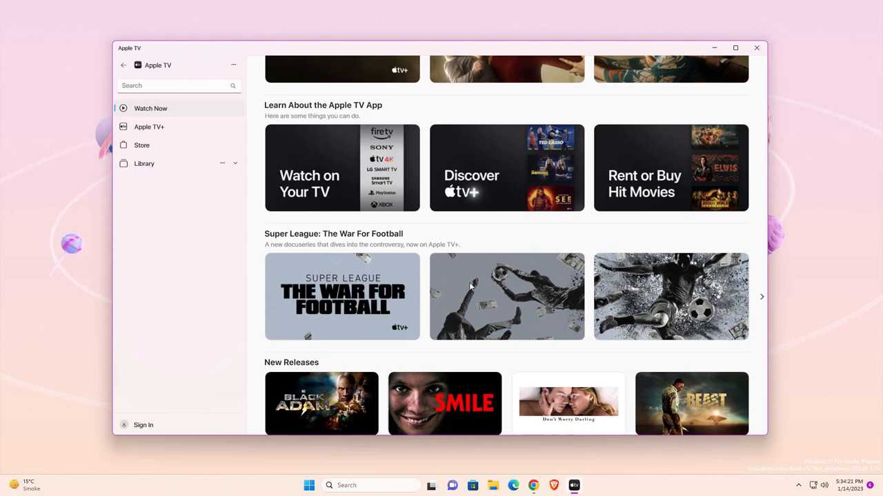
pyautogui.click(149, 127)
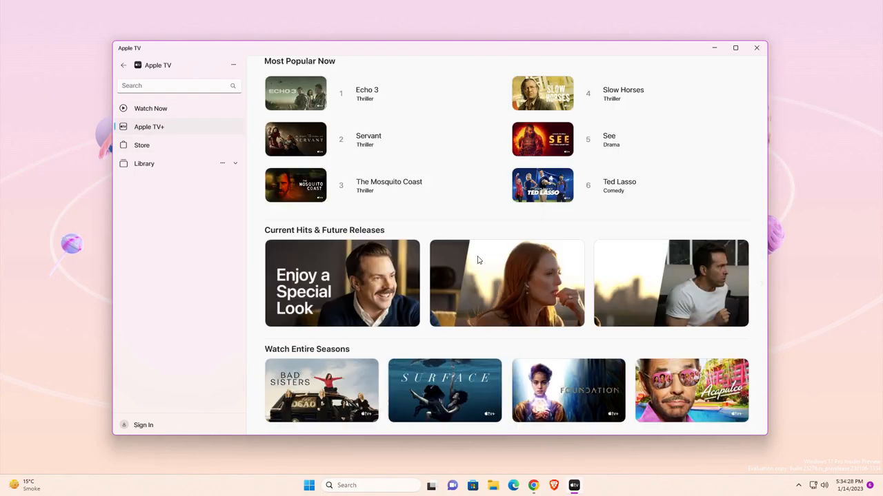
pyautogui.scroll(-3)
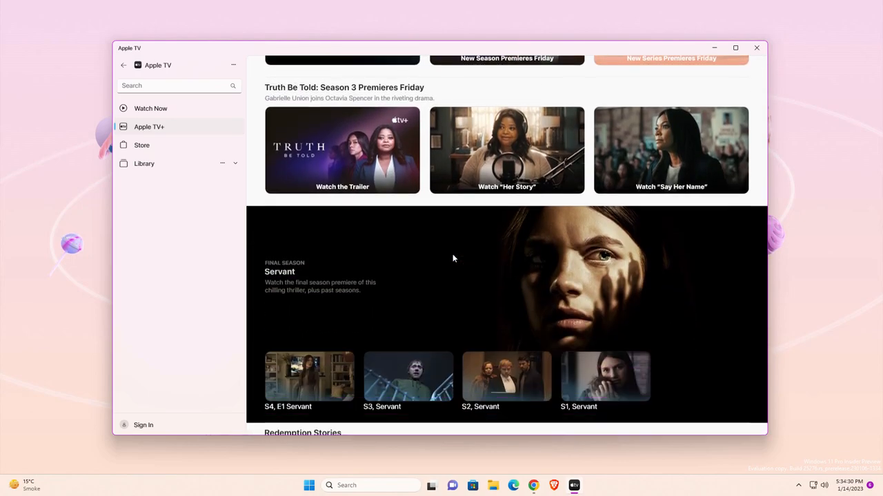
pyautogui.click(755, 47)
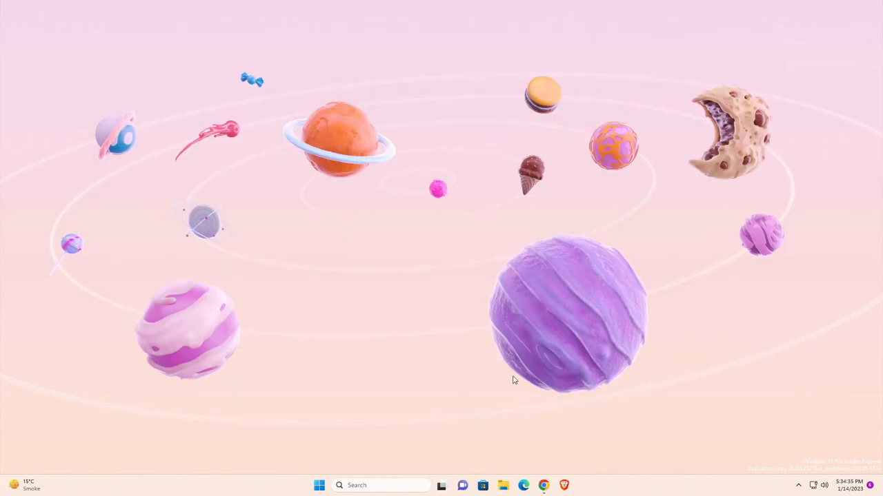